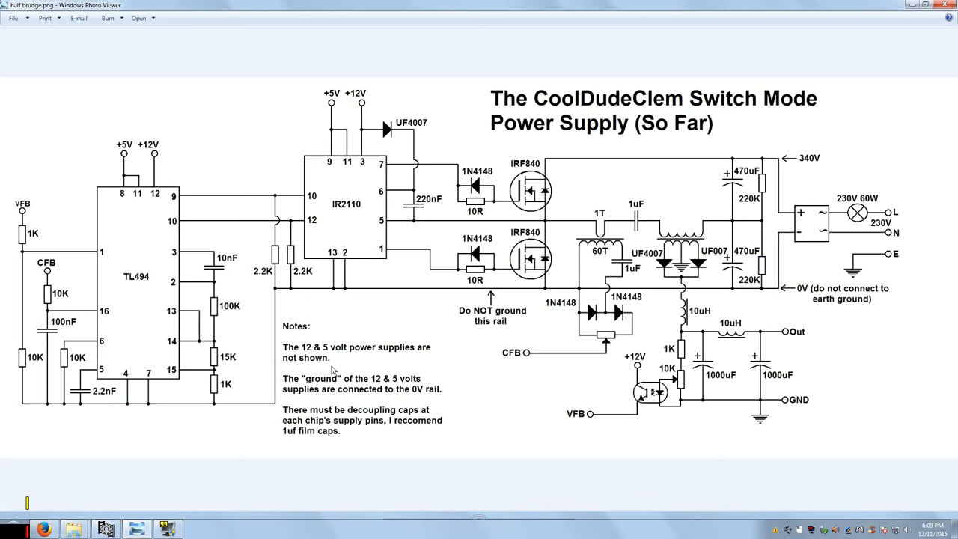
{"action": "mouse_move", "coordinate": [347, 117]}
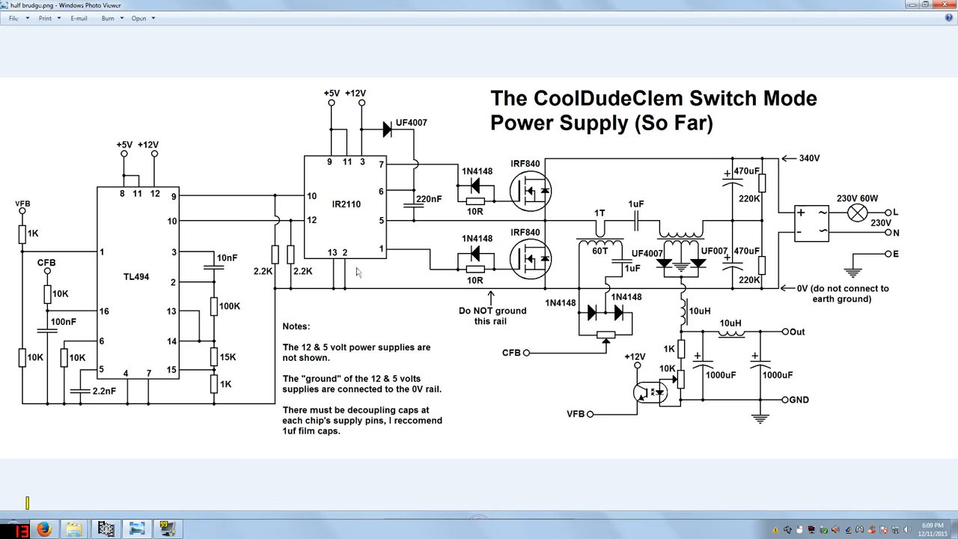
{"action": "mouse_move", "coordinate": [358, 290]}
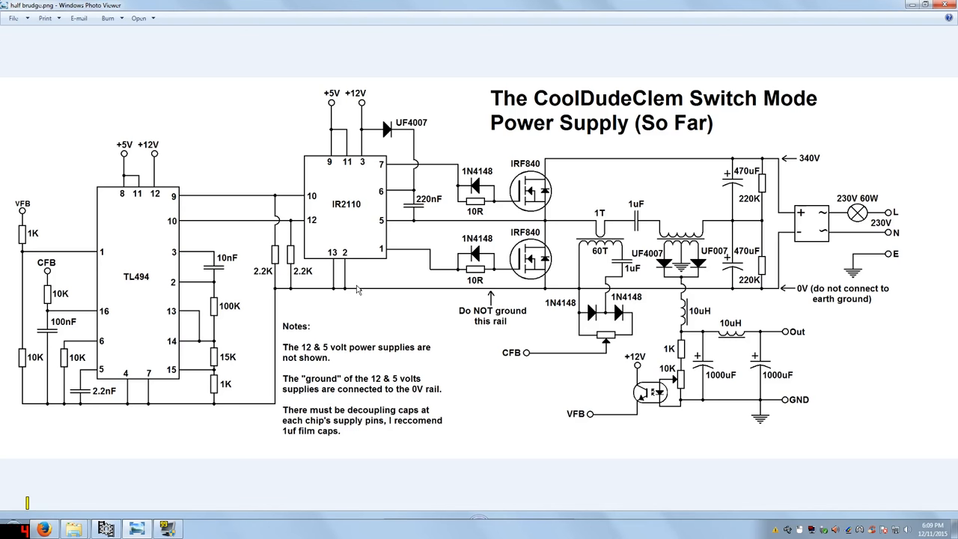
{"action": "mouse_move", "coordinate": [343, 296]}
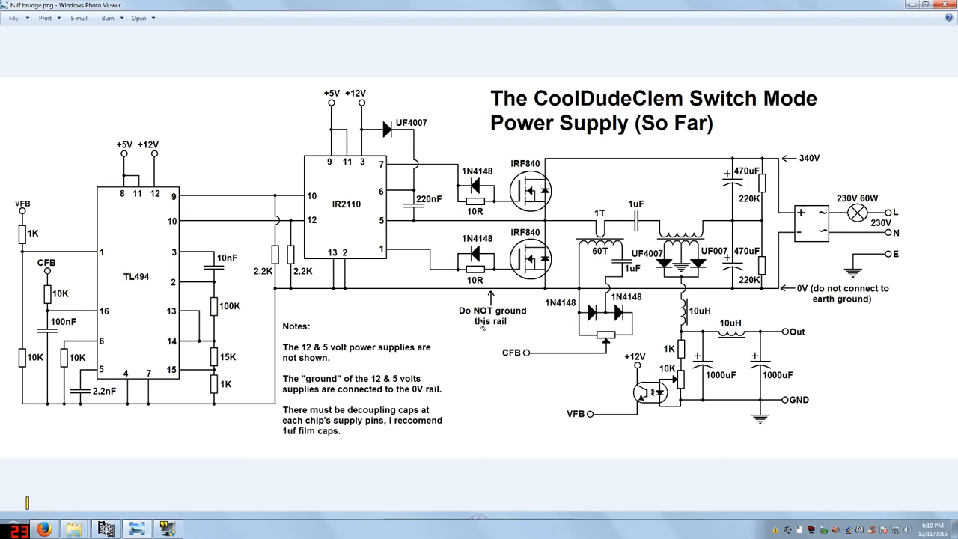
{"action": "mouse_move", "coordinate": [740, 389]}
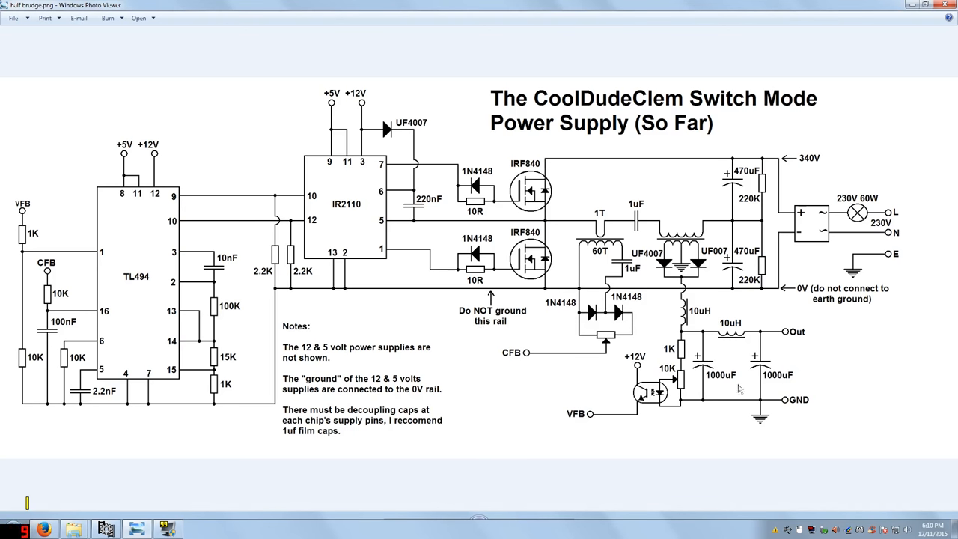
{"action": "mouse_move", "coordinate": [797, 407]}
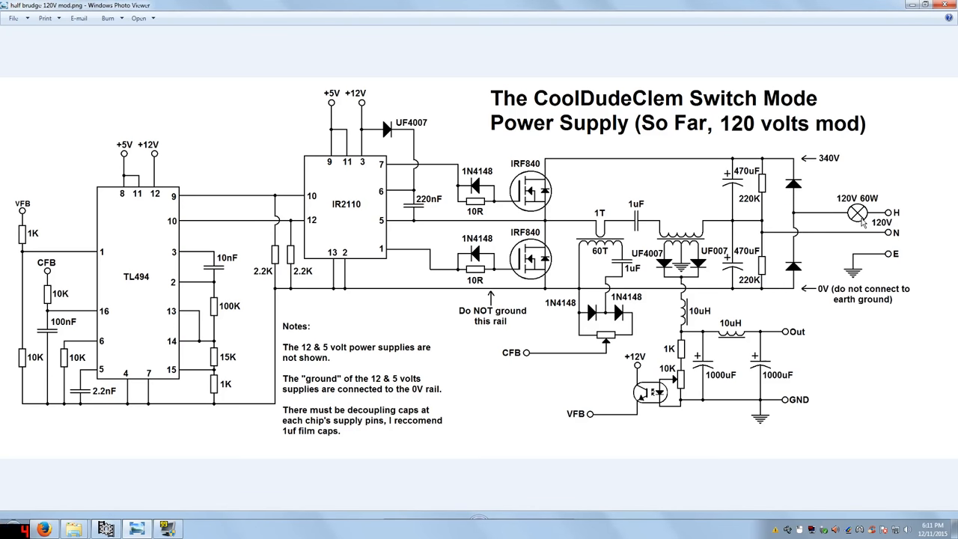
{"action": "mouse_move", "coordinate": [831, 171]}
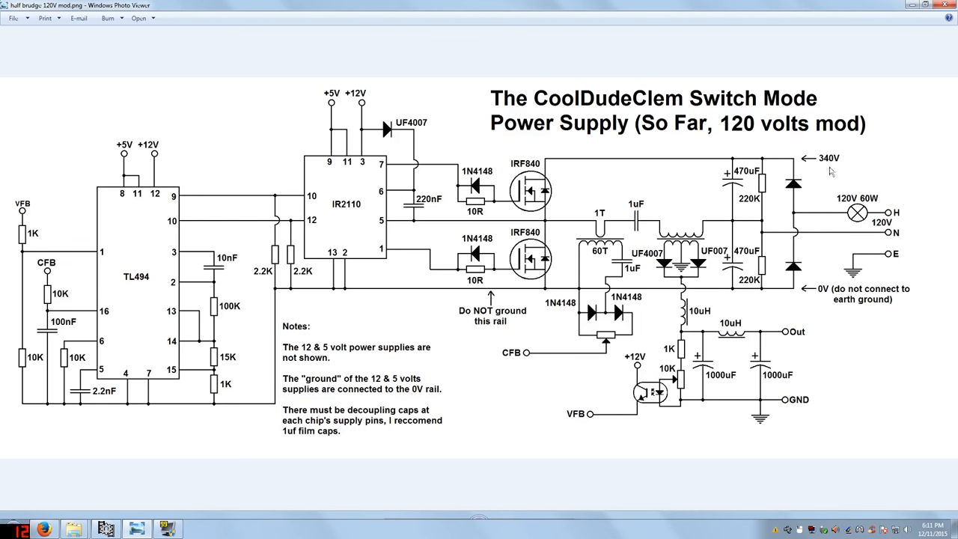